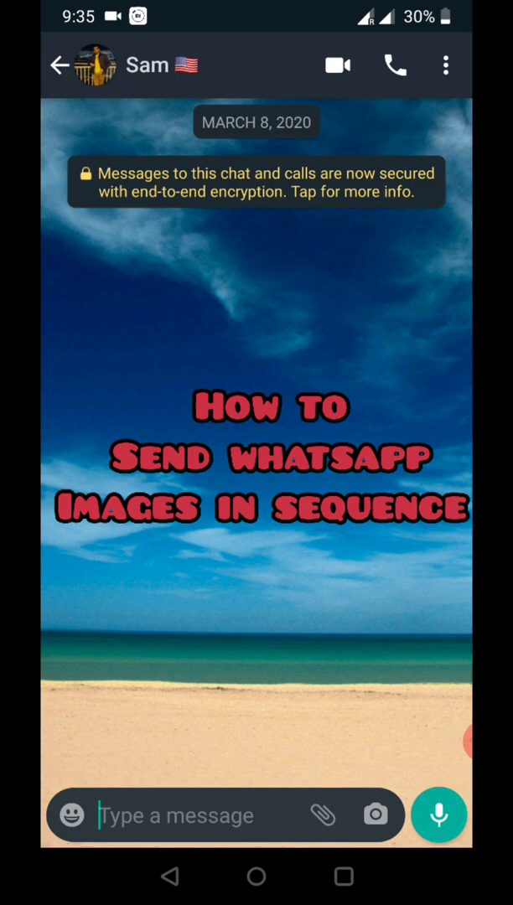
# Step: From Sam's chat, open the attachment Gallery and its All media folder of numbered images
pyautogui.click(324, 815)
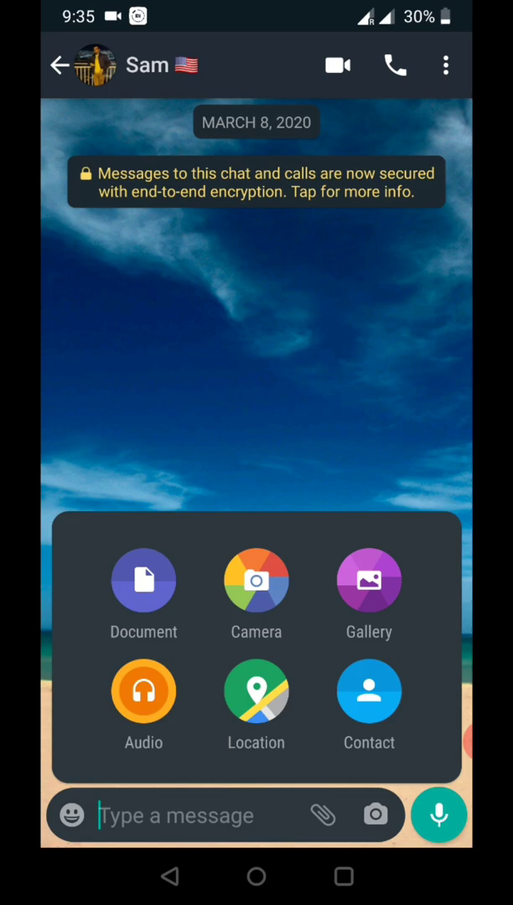
pyautogui.click(368, 580)
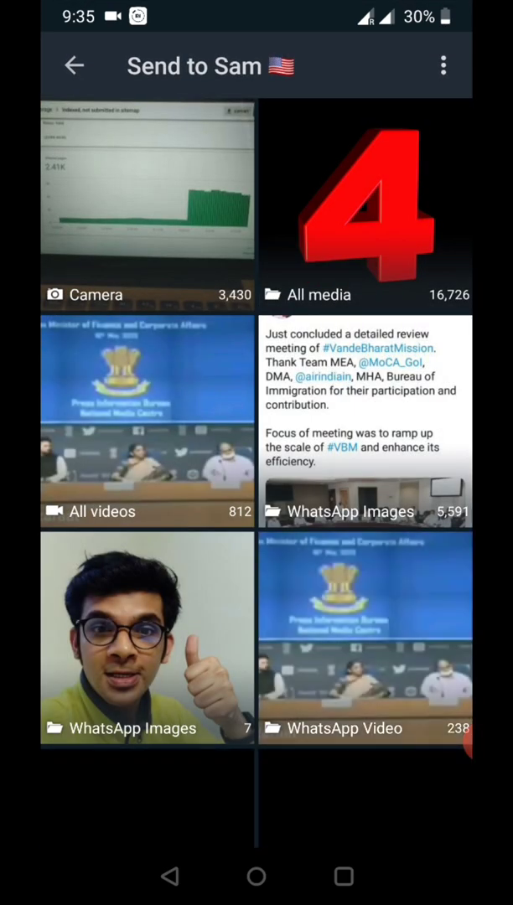
pyautogui.click(364, 205)
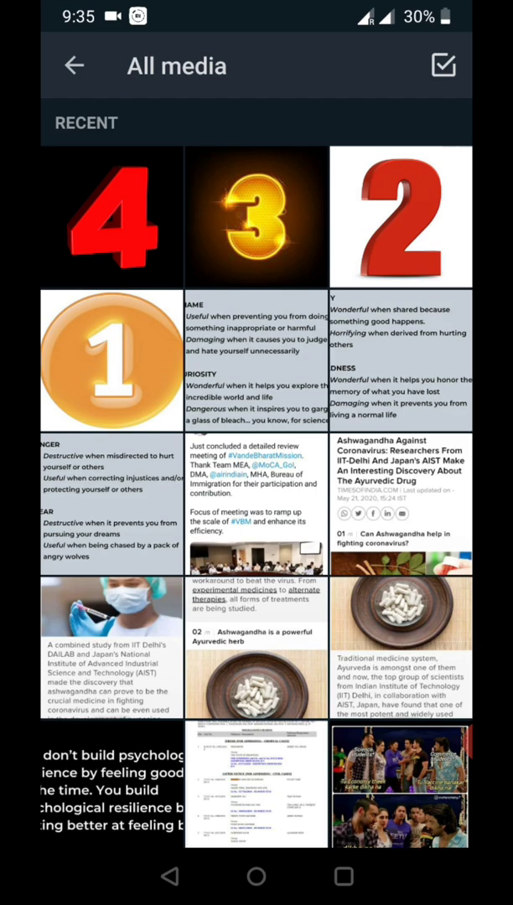
# Step: Multi-select images 1, 2, 3 and 4 in that order and confirm with OK into the send preview
pyautogui.click(113, 361)
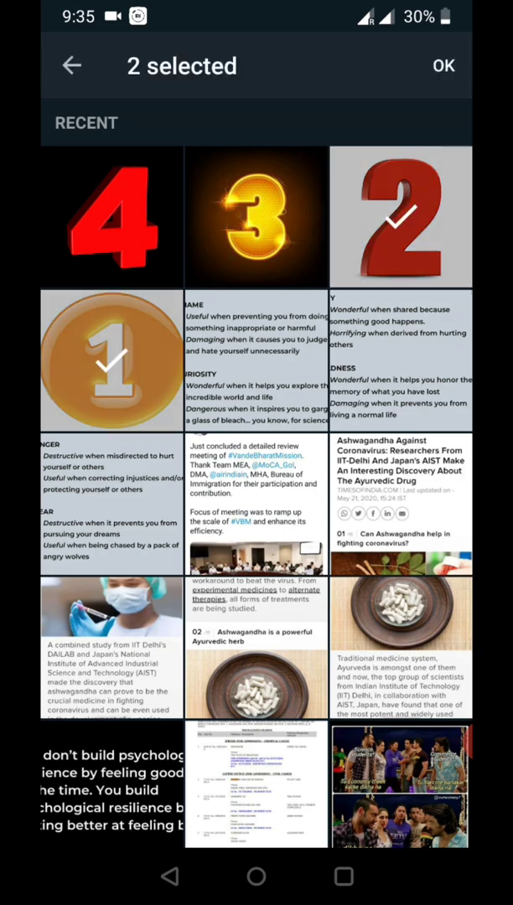
pyautogui.click(256, 215)
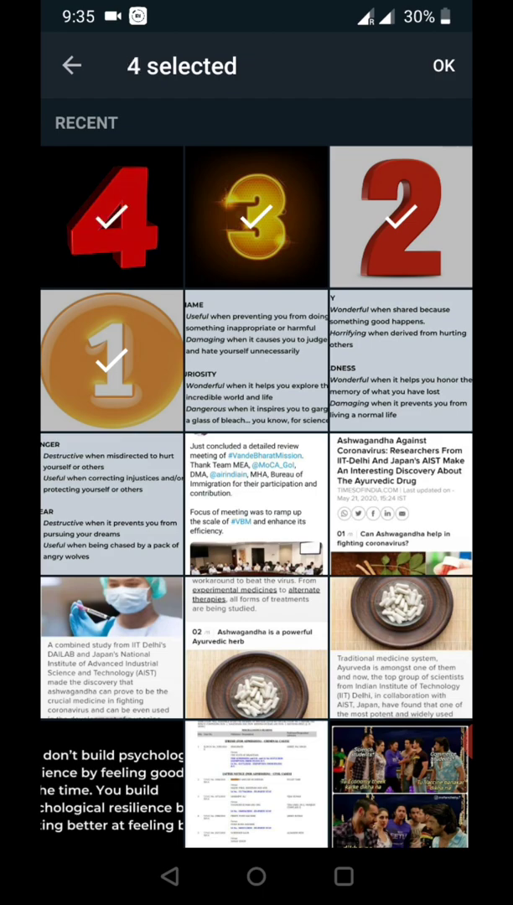
pyautogui.click(443, 65)
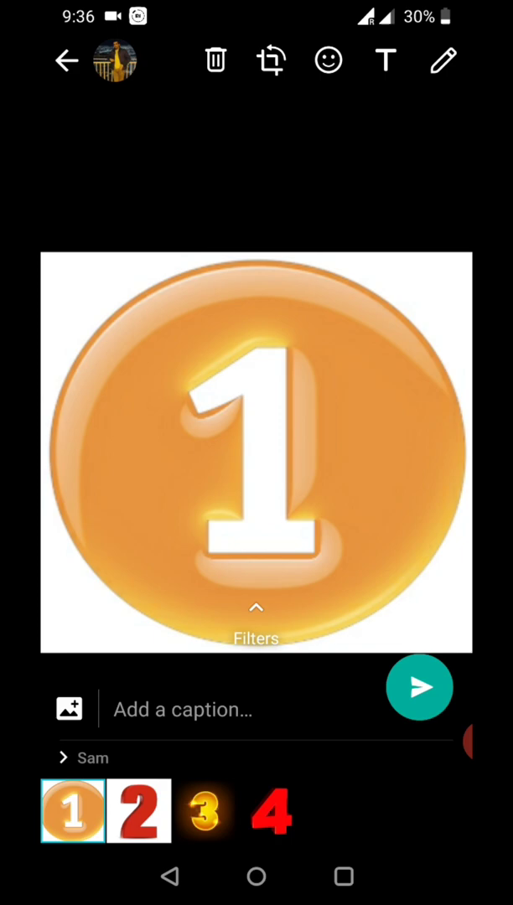
# Step: Return from the preview, pick only image 4, and come back to the picker
pyautogui.click(70, 708)
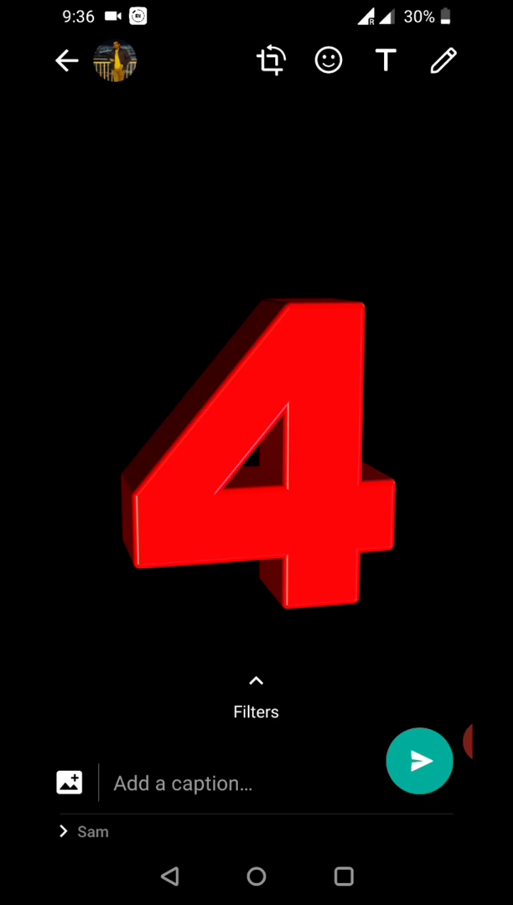
pyautogui.click(69, 782)
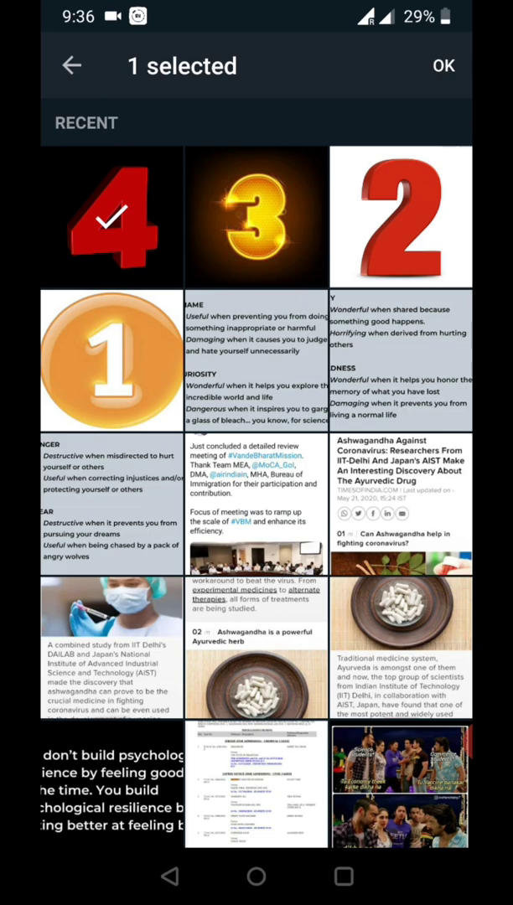
# Step: Add images 2, 1 and 3 after image 4, then clear the whole selection
pyautogui.click(111, 360)
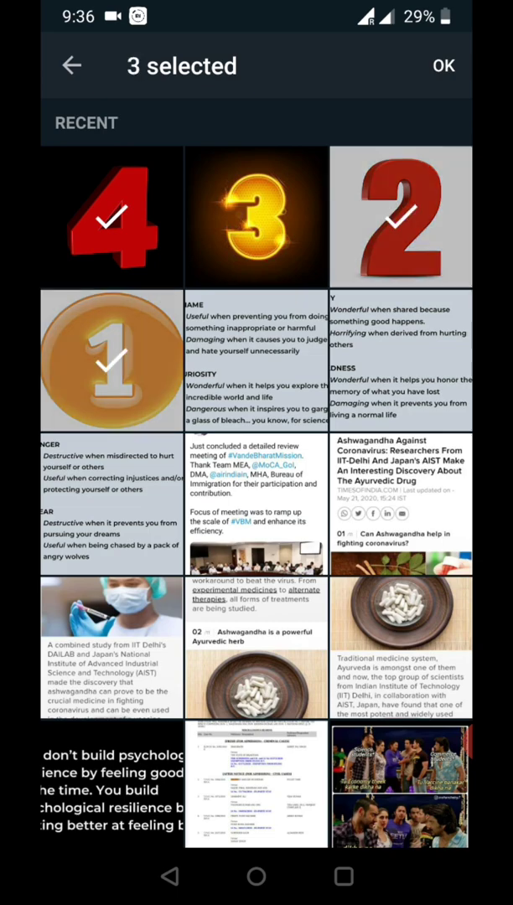
pyautogui.click(256, 215)
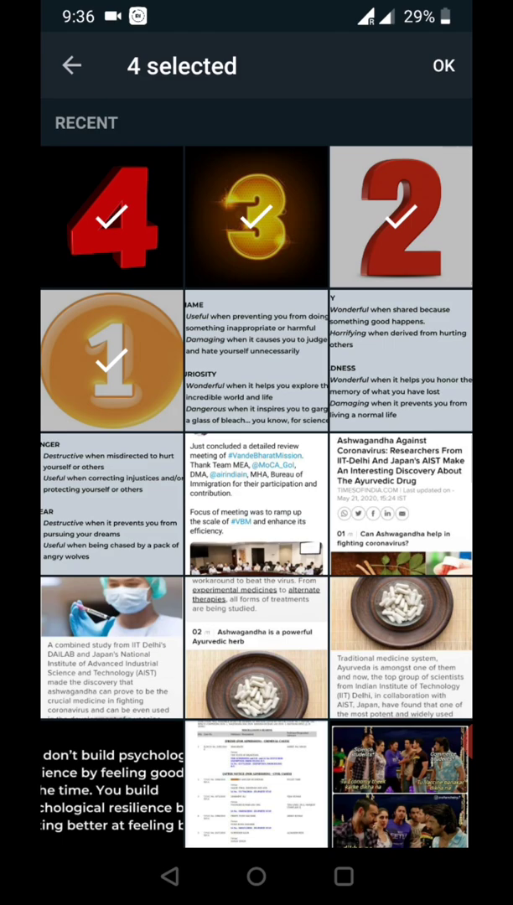
pyautogui.click(444, 65)
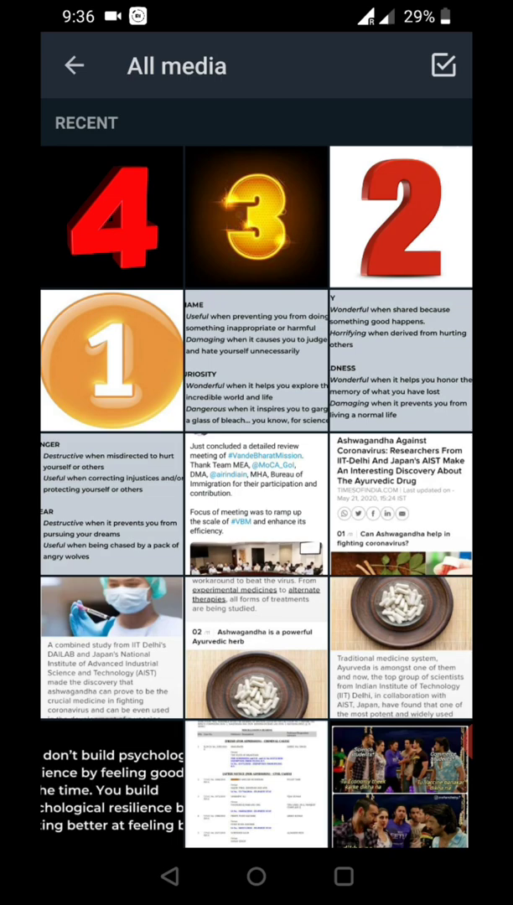
# Step: Select image 3 first, then images 4, 1 and 2 after it
pyautogui.click(256, 216)
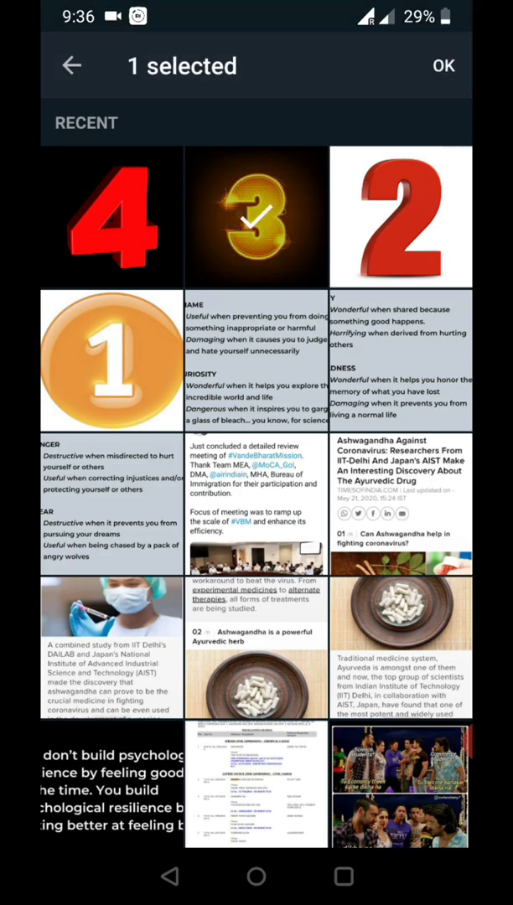
pyautogui.click(112, 360)
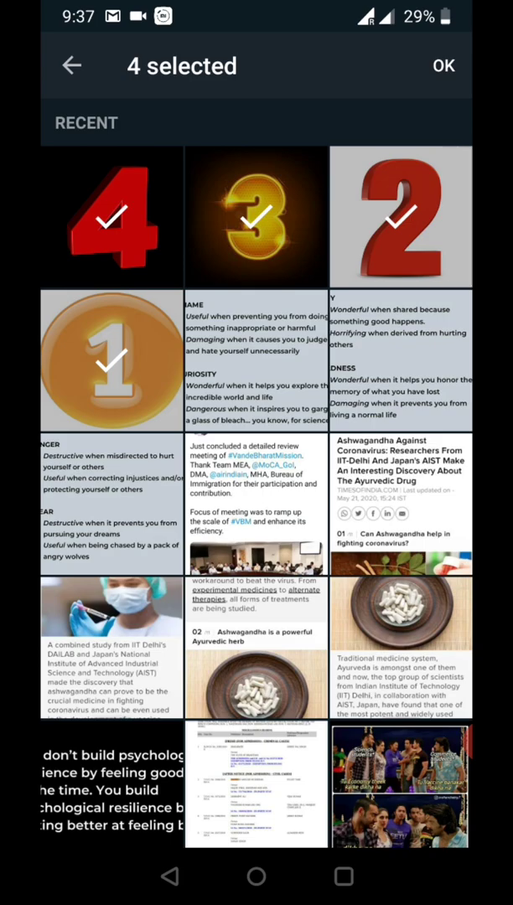
pyautogui.click(444, 66)
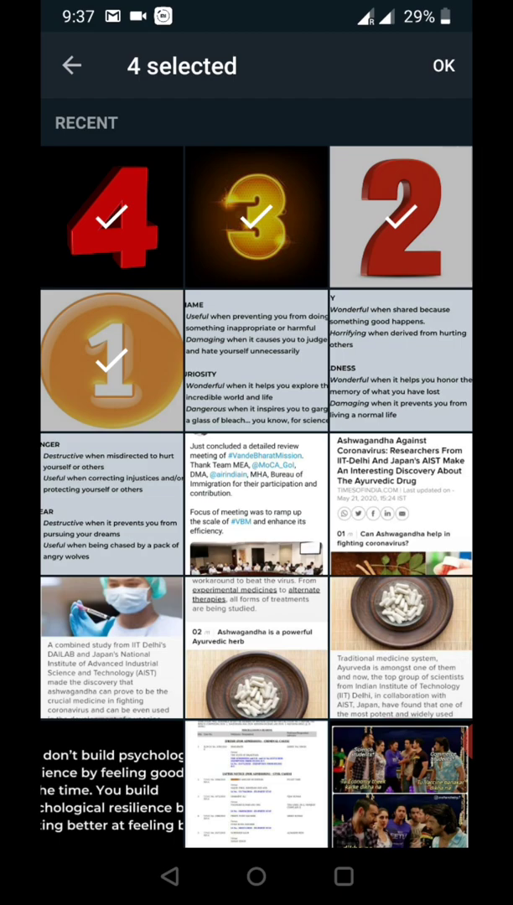
# Step: Deselect and reselect image 1 to fix the order, then confirm the four images for sending
pyautogui.click(112, 361)
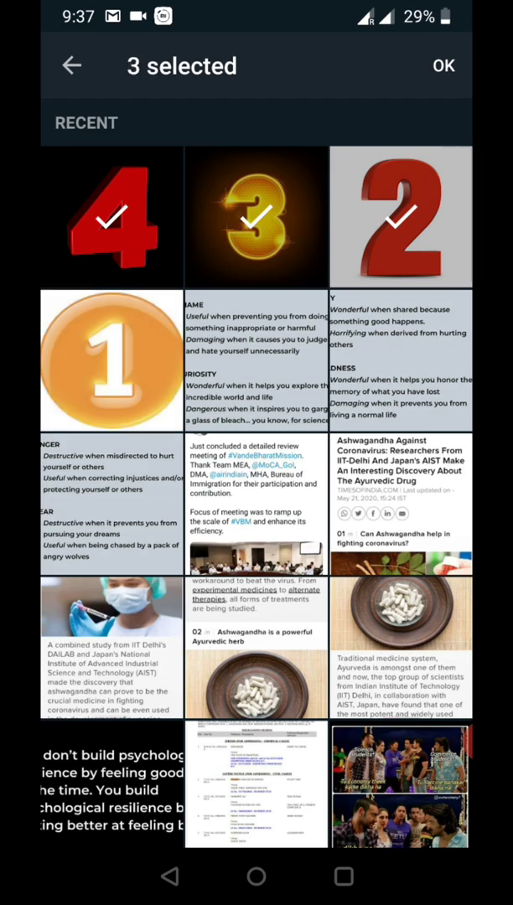
pyautogui.click(111, 361)
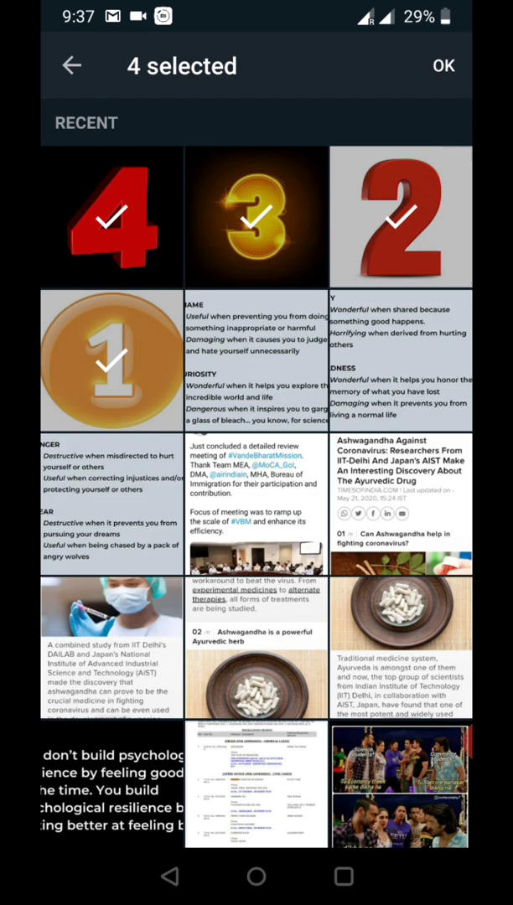
pyautogui.click(442, 65)
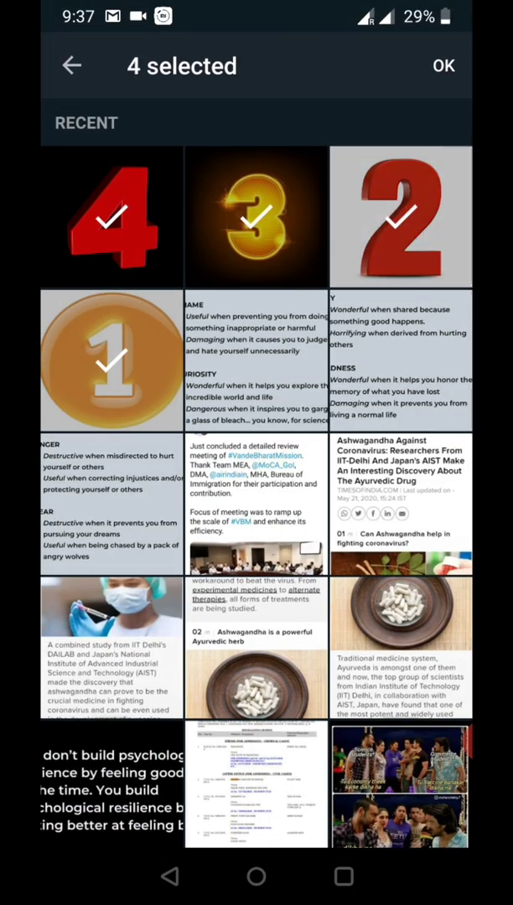
pyautogui.click(443, 65)
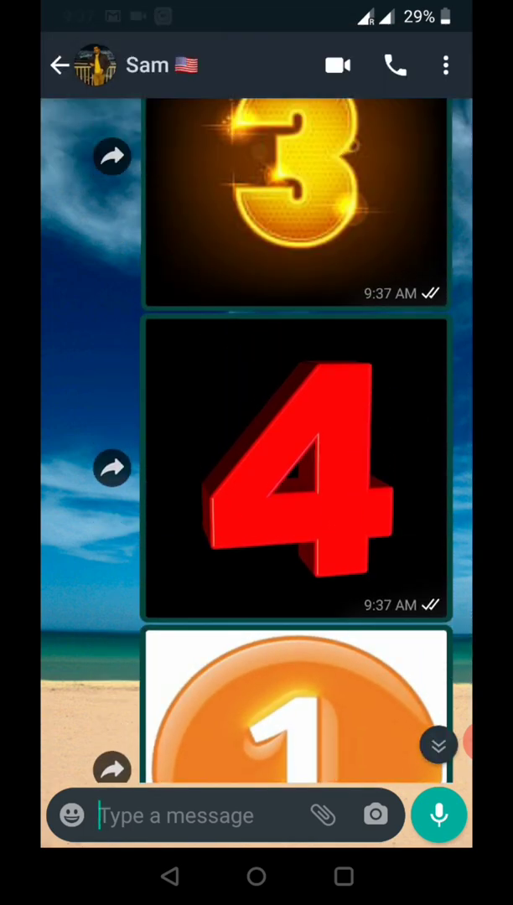
# Step: Scroll through Sam's chat to check the sent images arrive ordered 3, 4, 1, 2
pyautogui.scroll(3)
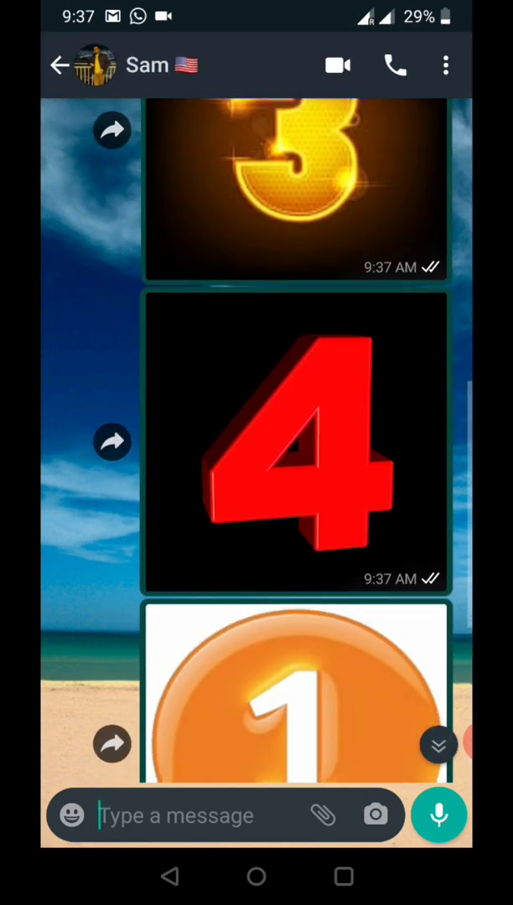
pyautogui.scroll(-3)
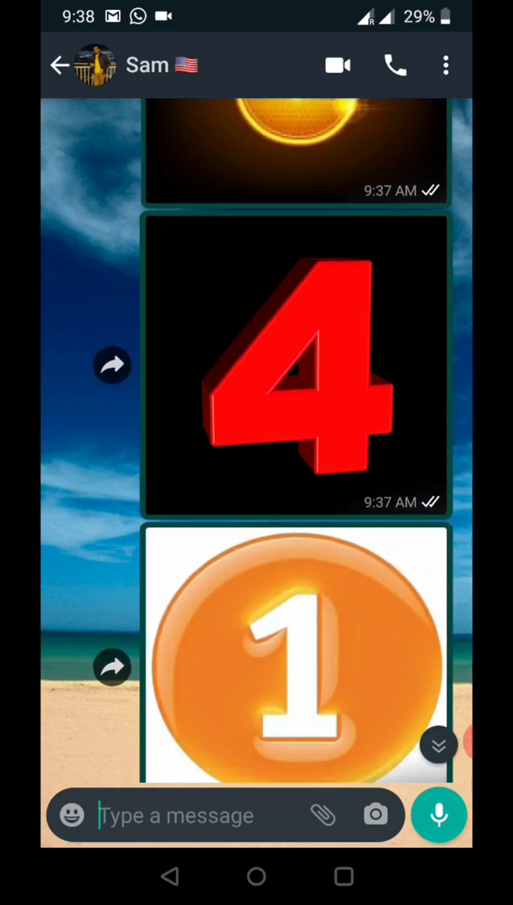
pyautogui.scroll(-3)
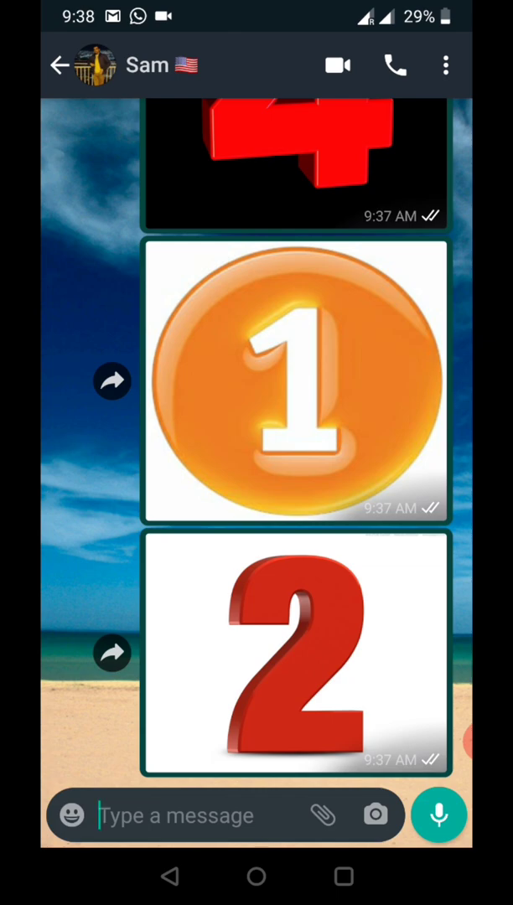
pyautogui.scroll(3)
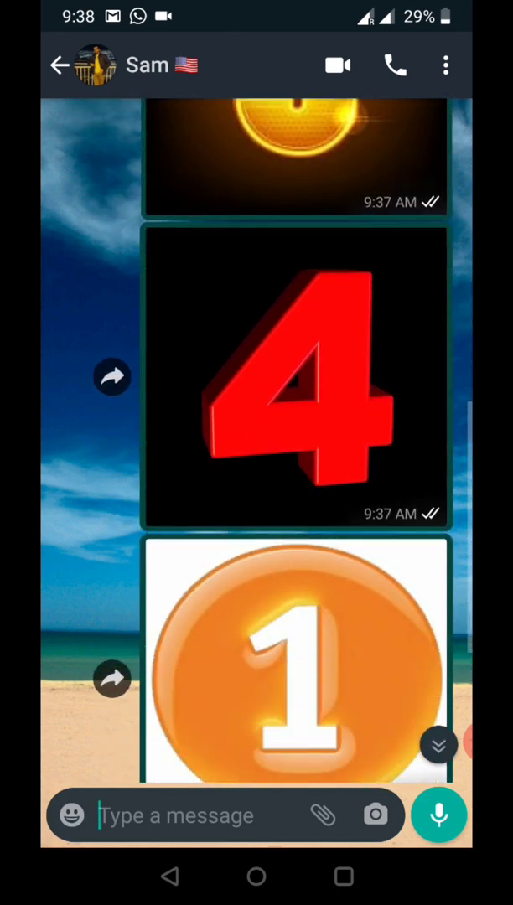
pyautogui.scroll(-3)
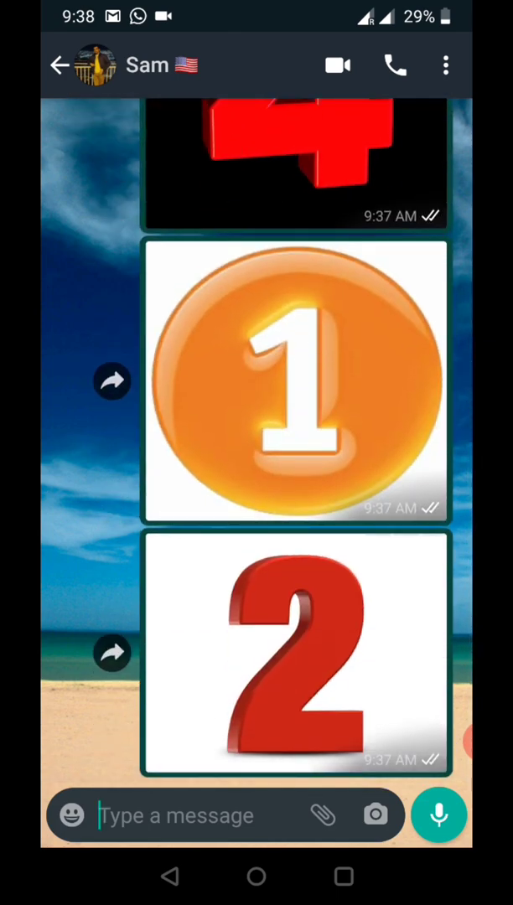